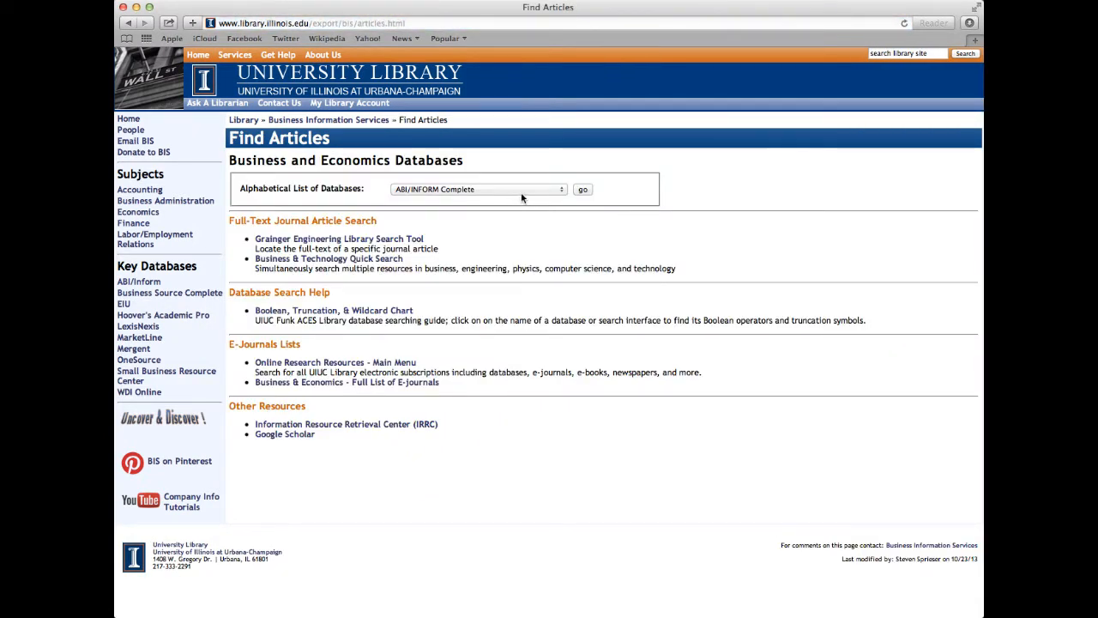
Step: Choose LexisNexis Academic Universe from the library's alphabetical business database list and go
{"action": "left_click", "coordinate": [476, 189]}
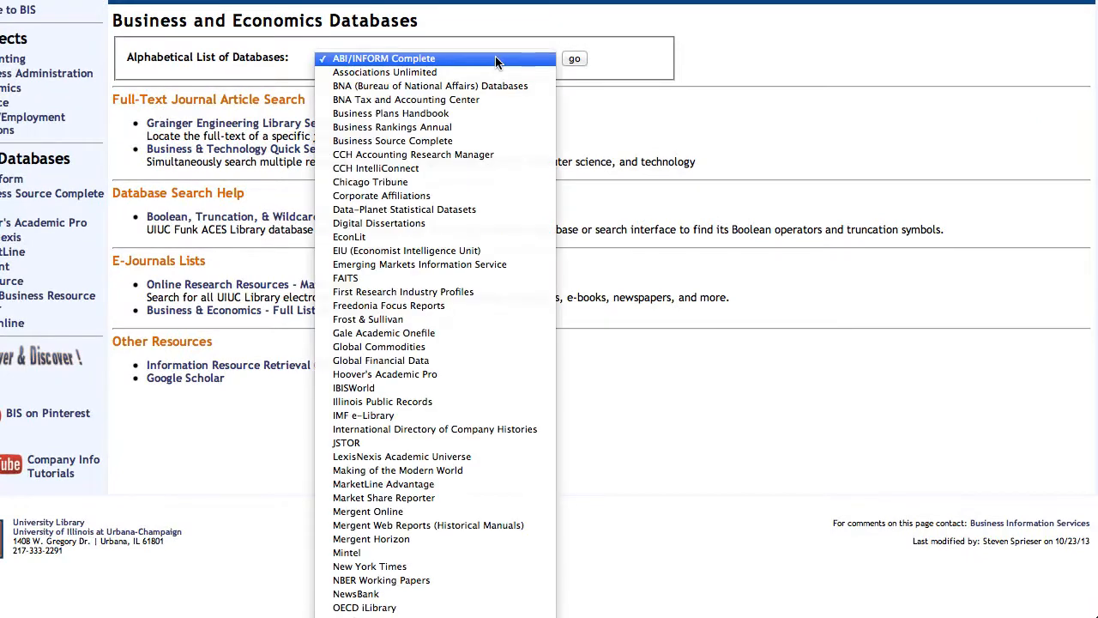
{"action": "mouse_move", "coordinate": [536, 469]}
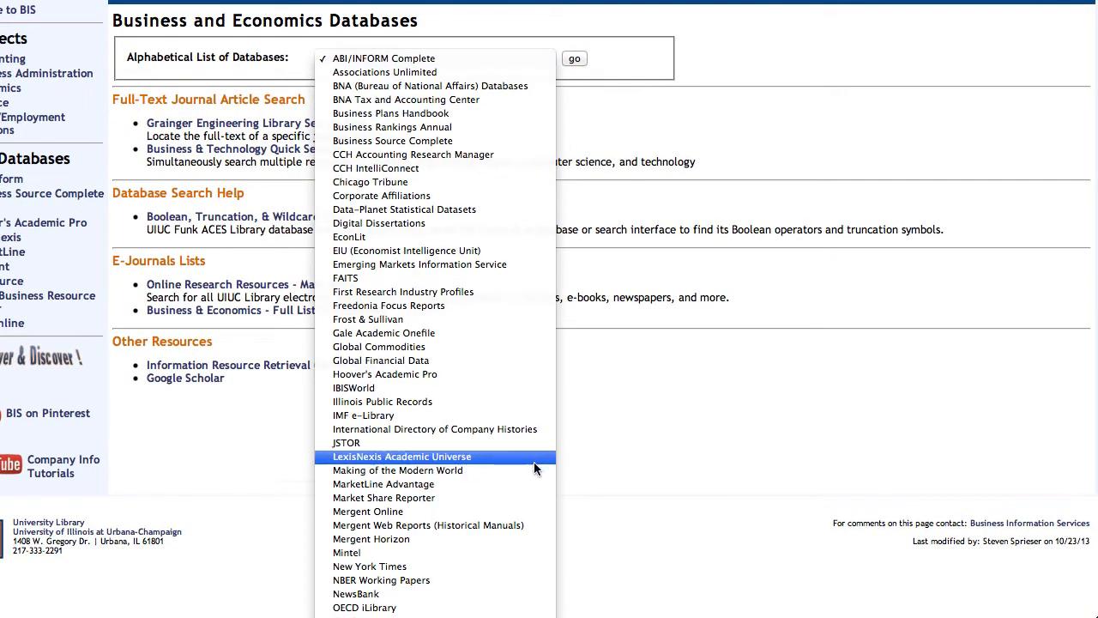
{"action": "left_click", "coordinate": [401, 455]}
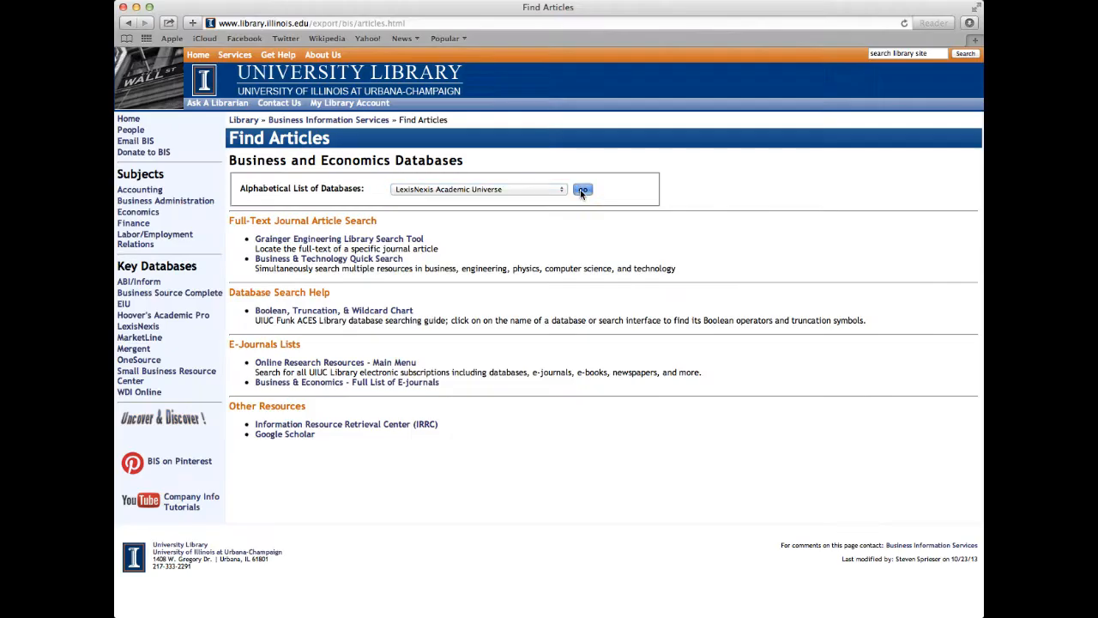
{"action": "left_click", "coordinate": [583, 189]}
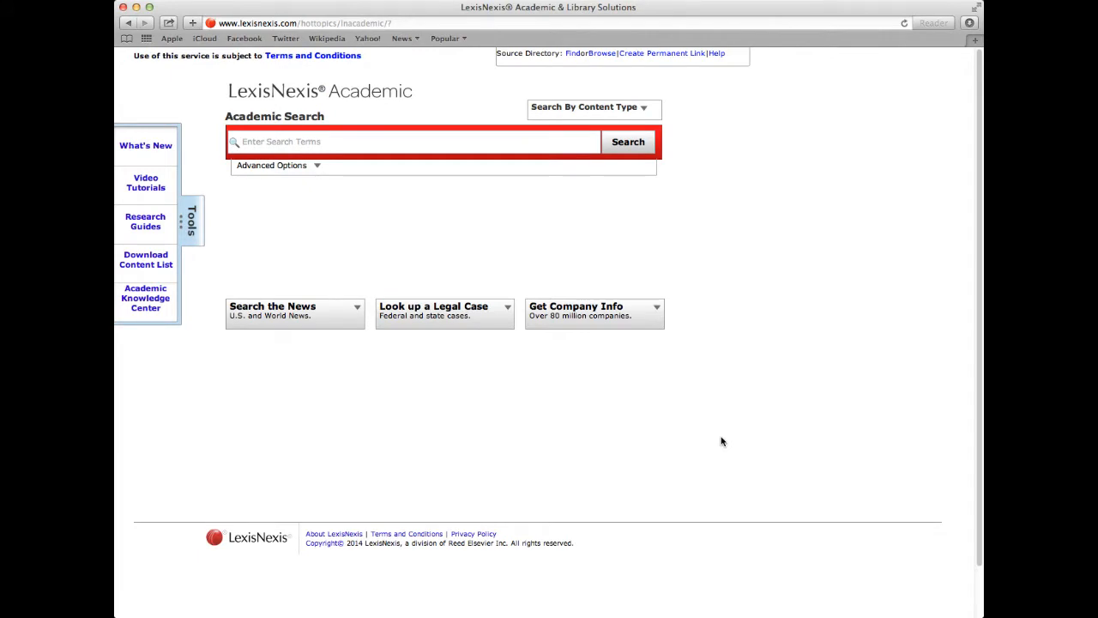
{"action": "mouse_move", "coordinate": [686, 397]}
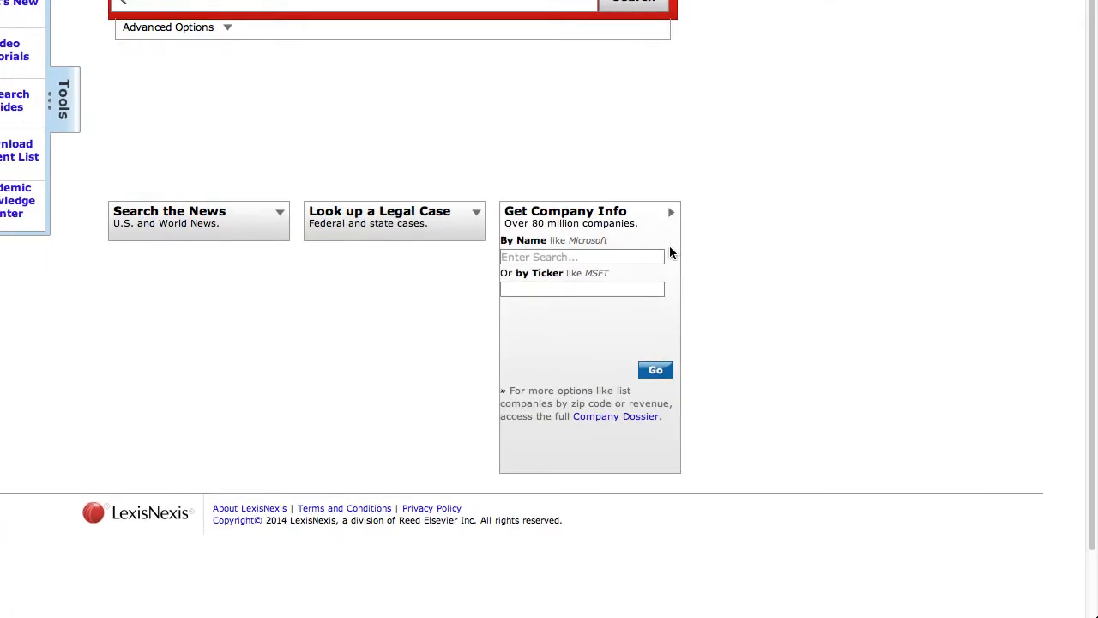
Step: Look up the company name Jimmy John's using the By Name suggestion
{"action": "left_click", "coordinate": [581, 257]}
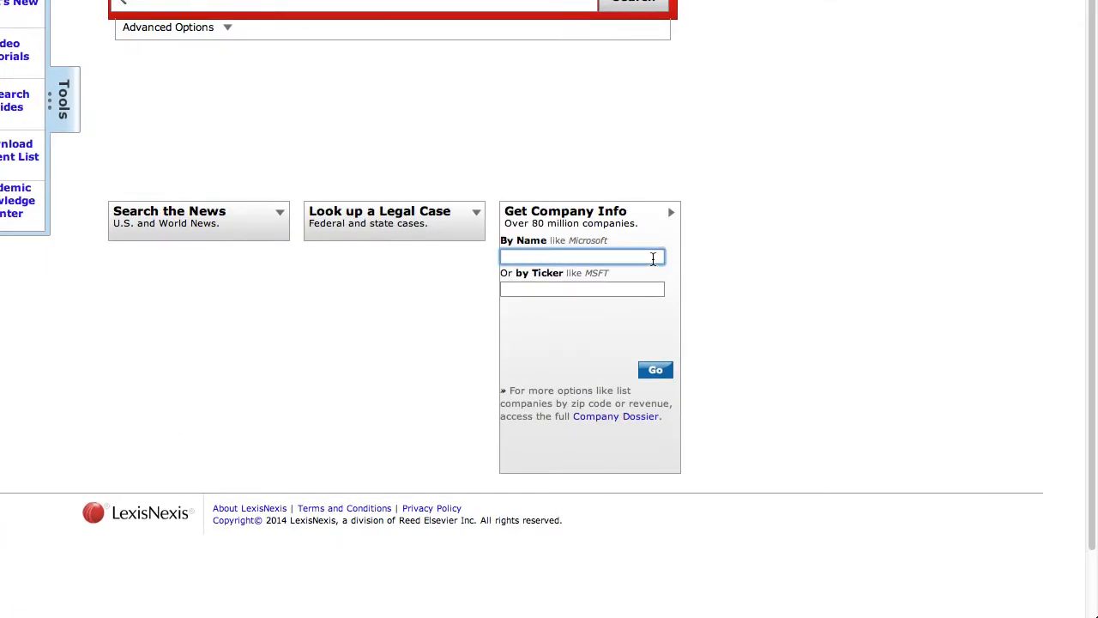
{"action": "type", "text": "Jimmy John's"}
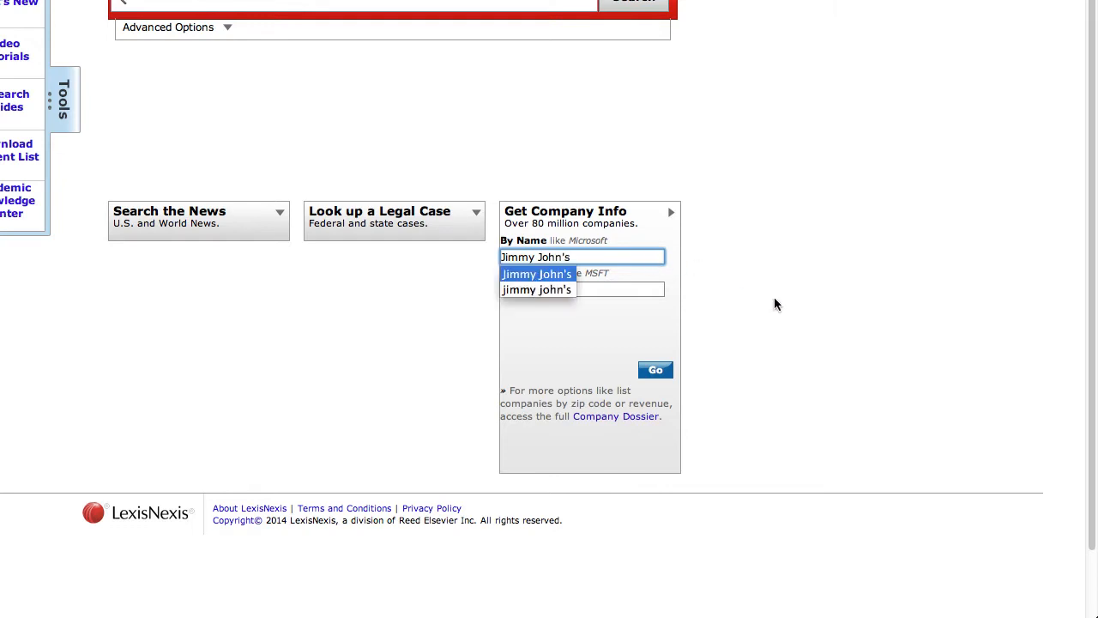
{"action": "left_click", "coordinate": [655, 368]}
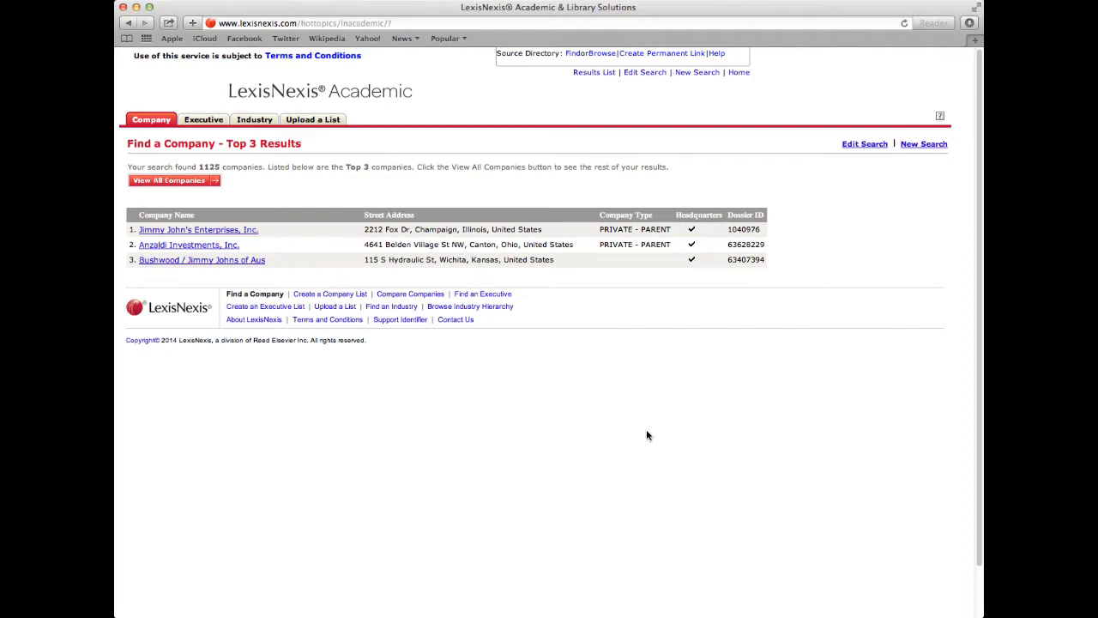
Step: Scroll Jimmy John's Enterprises snapshot to find primary NAICS code 722110, Full-Service Restaurants
{"action": "scroll", "scroll_direction": "down", "scroll_amount": 3}
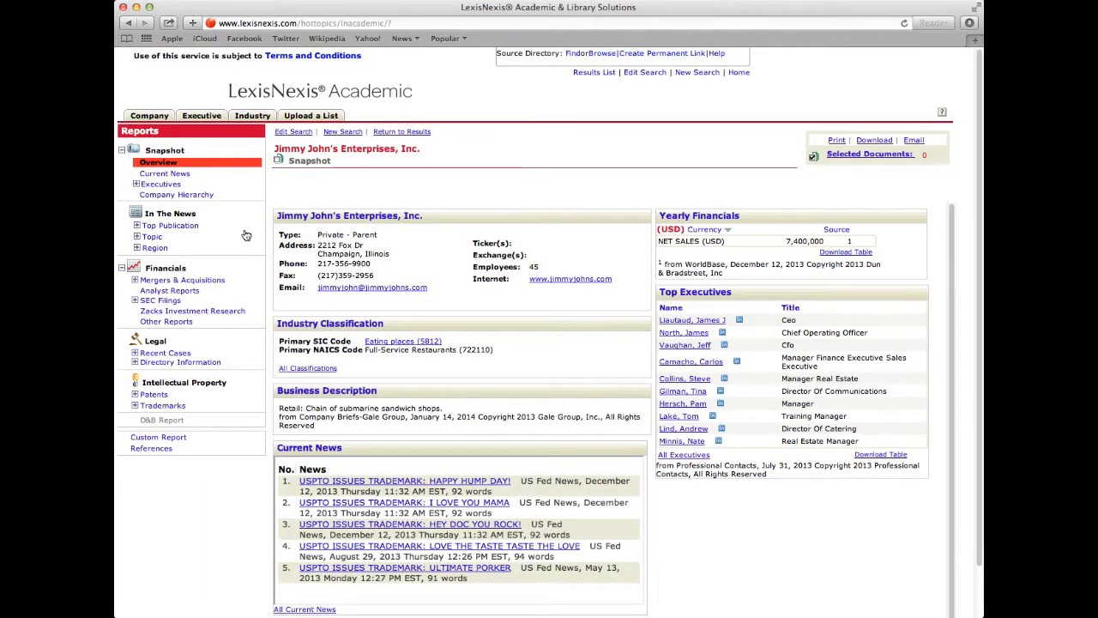
{"action": "mouse_move", "coordinate": [251, 226]}
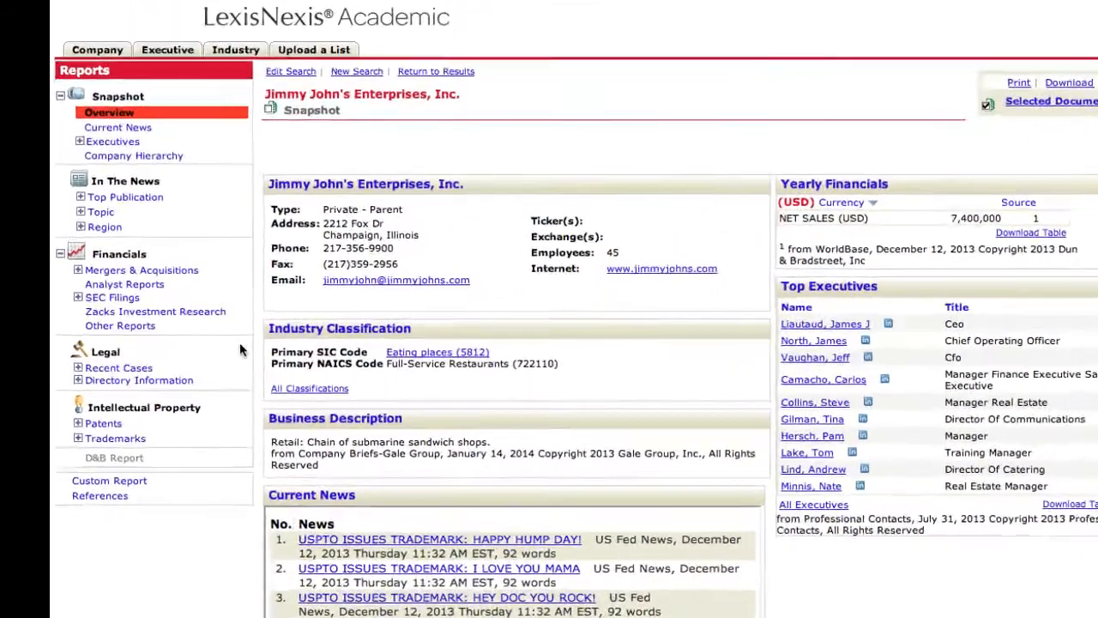
{"action": "scroll", "scroll_direction": "down", "scroll_amount": 3}
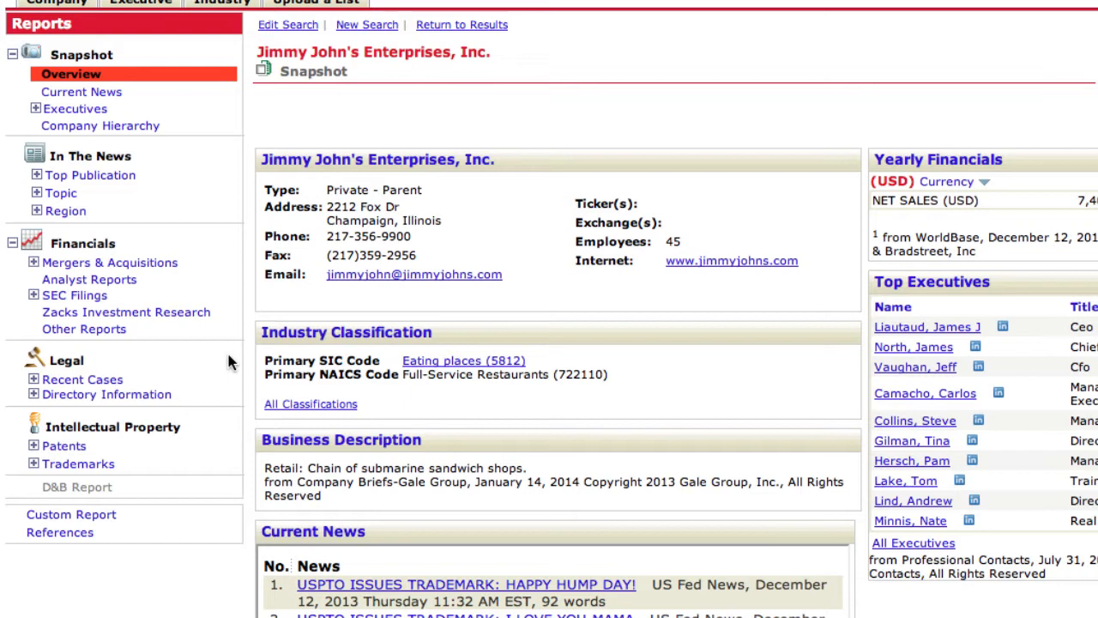
{"action": "mouse_move", "coordinate": [649, 384]}
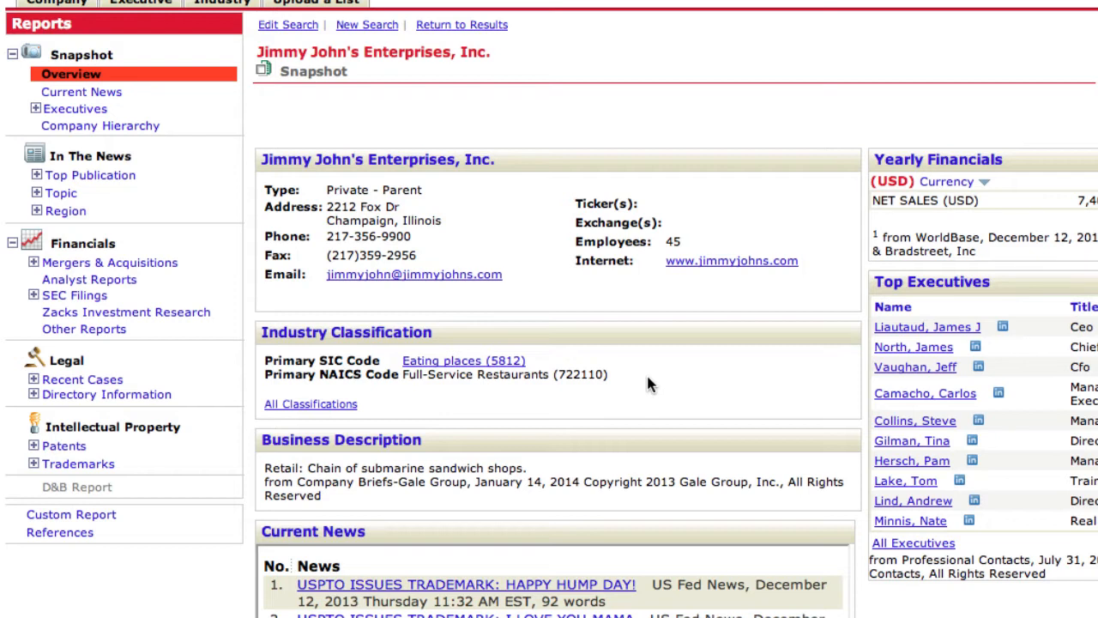
{"action": "mouse_move", "coordinate": [633, 372]}
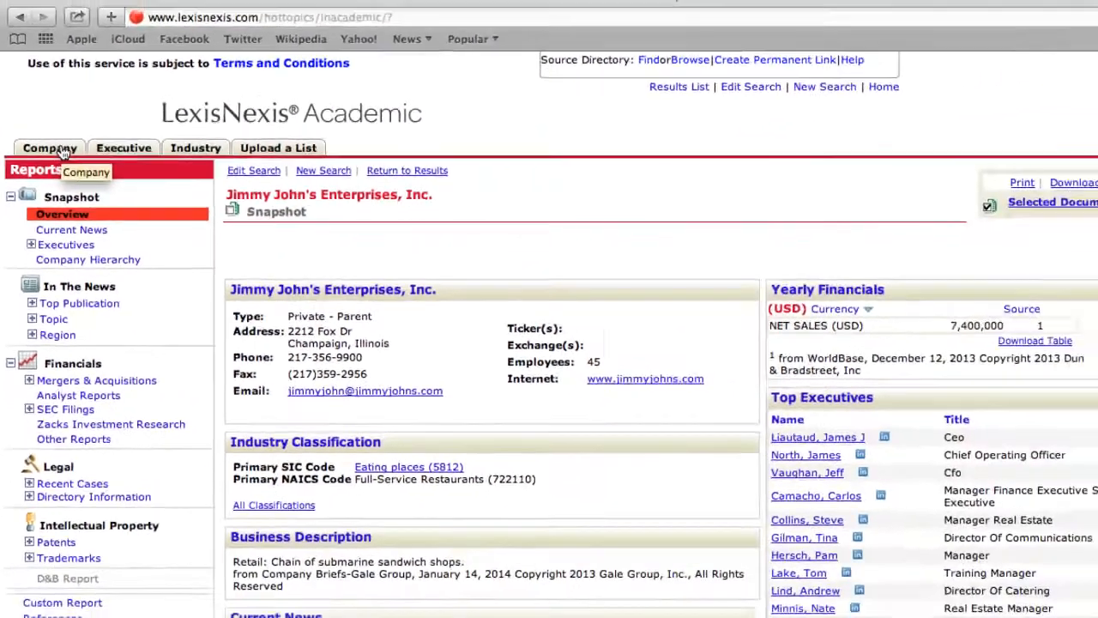
Step: Start a new company list with NAICS code 722110
{"action": "left_click", "coordinate": [49, 147]}
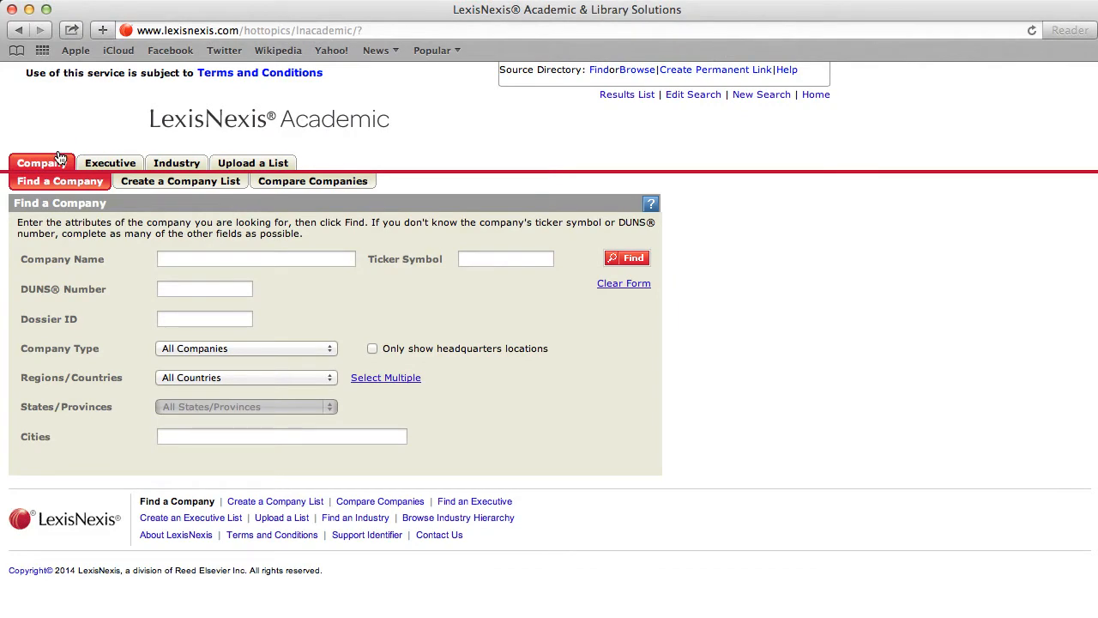
{"action": "left_click", "coordinate": [180, 181]}
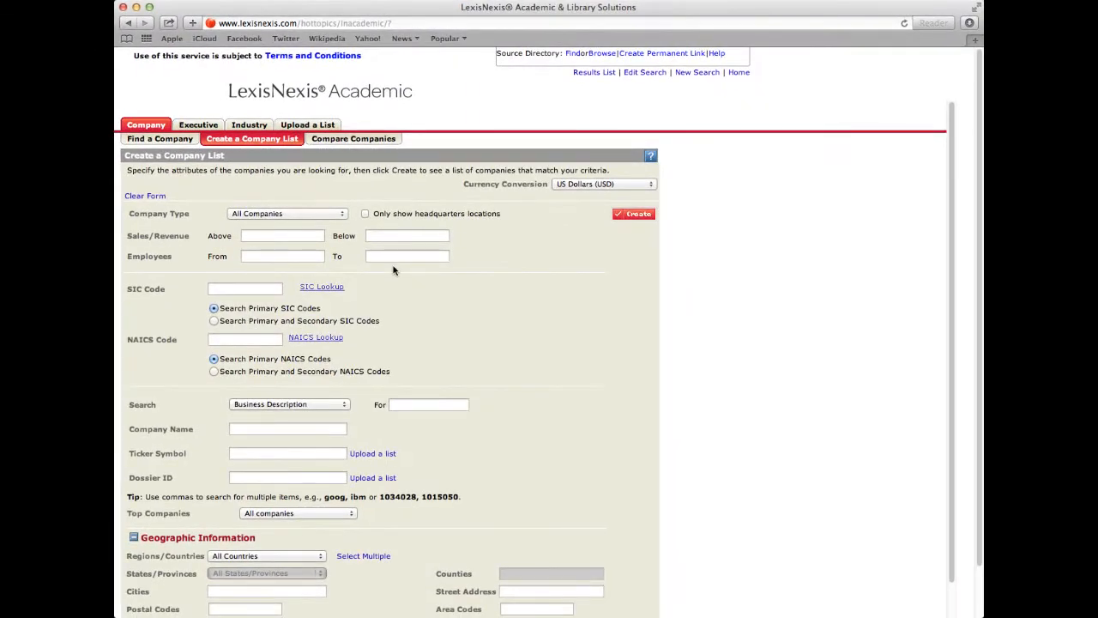
{"action": "left_click", "coordinate": [245, 338]}
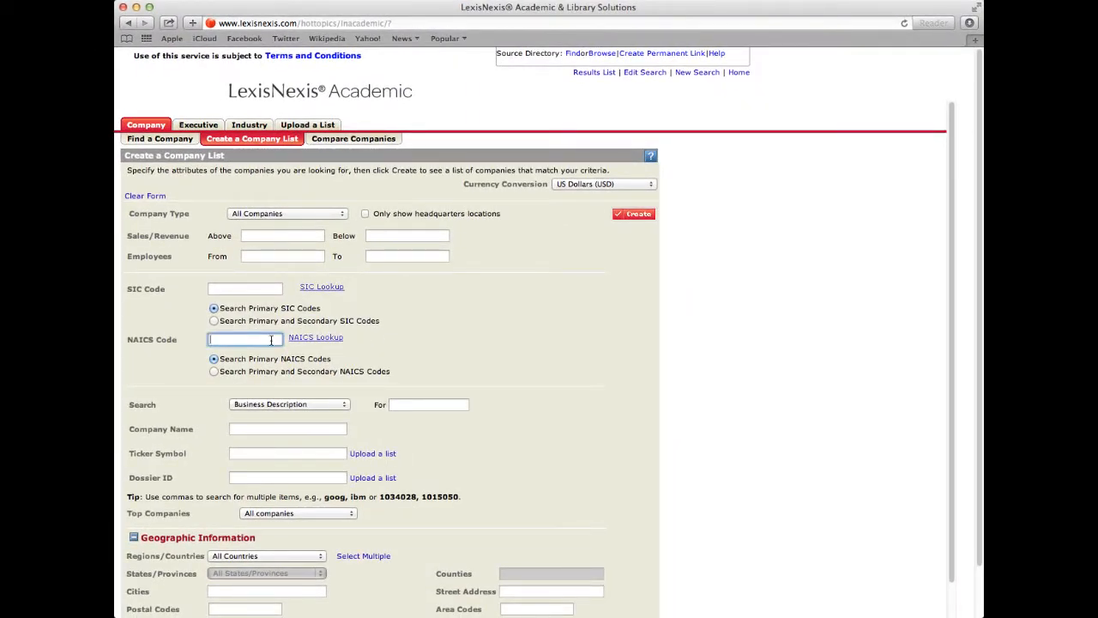
{"action": "type", "text": "722110"}
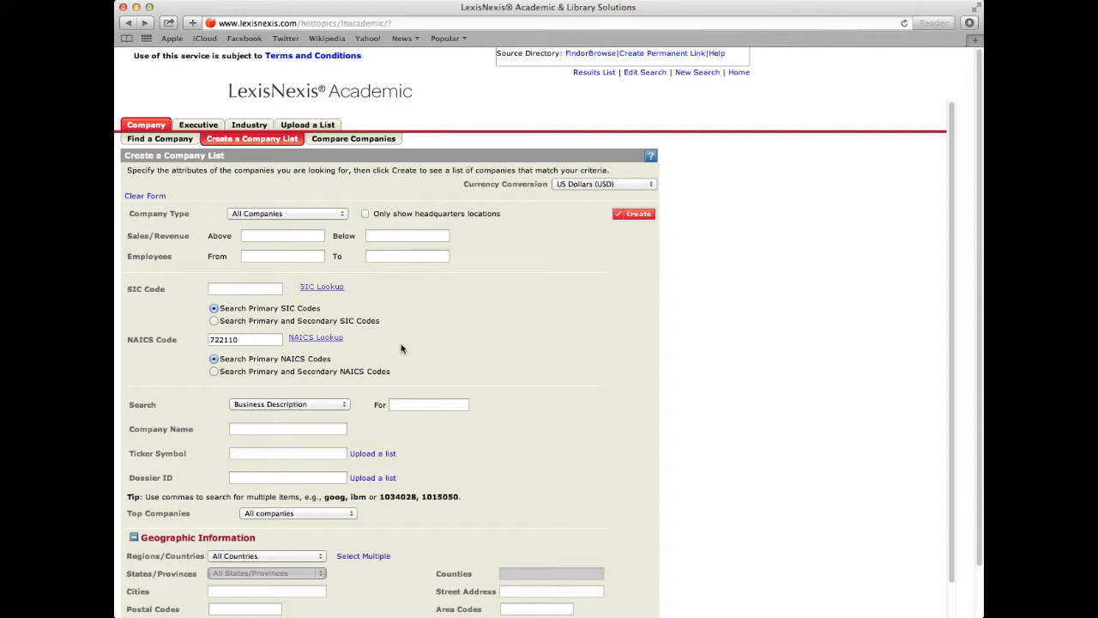
{"action": "mouse_move", "coordinate": [403, 344]}
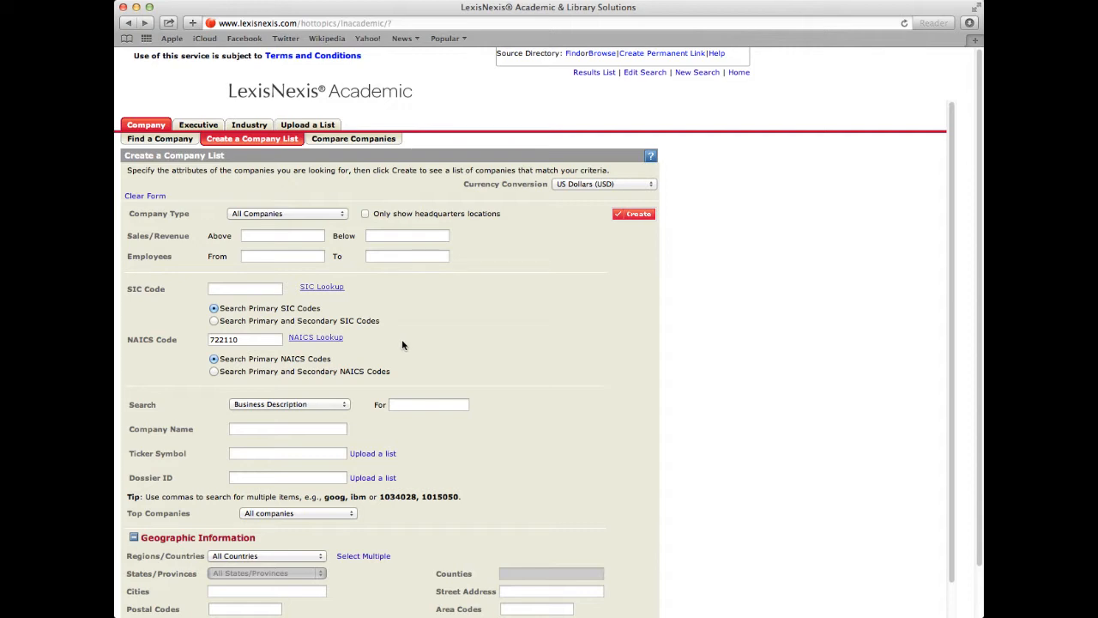
Step: Limit the company type to All Public and create the list
{"action": "left_click", "coordinate": [287, 212]}
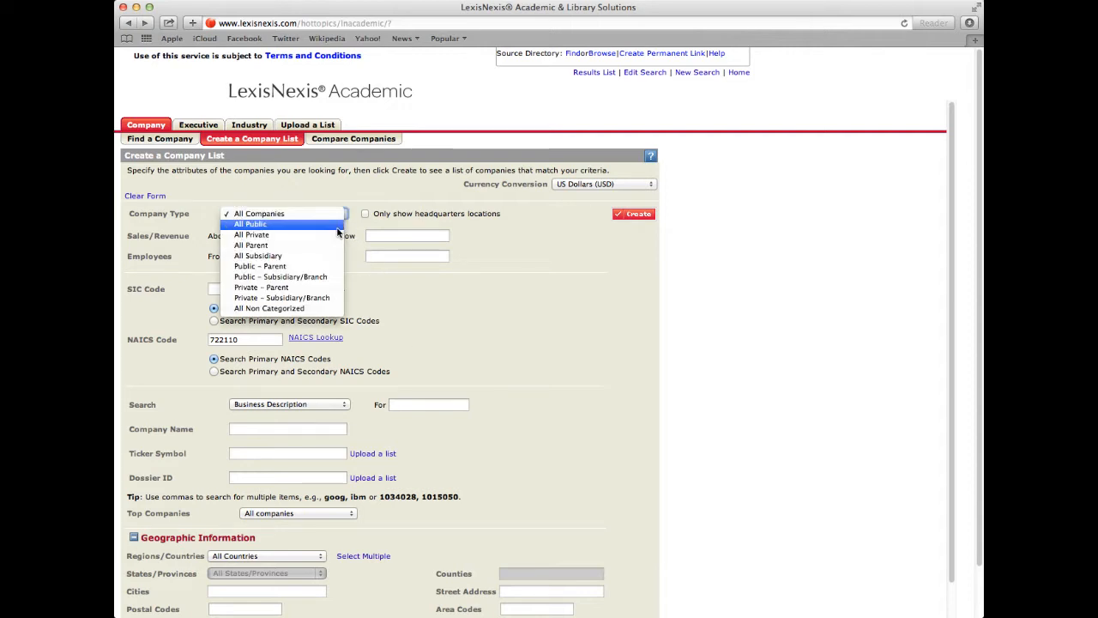
{"action": "left_click", "coordinate": [250, 224]}
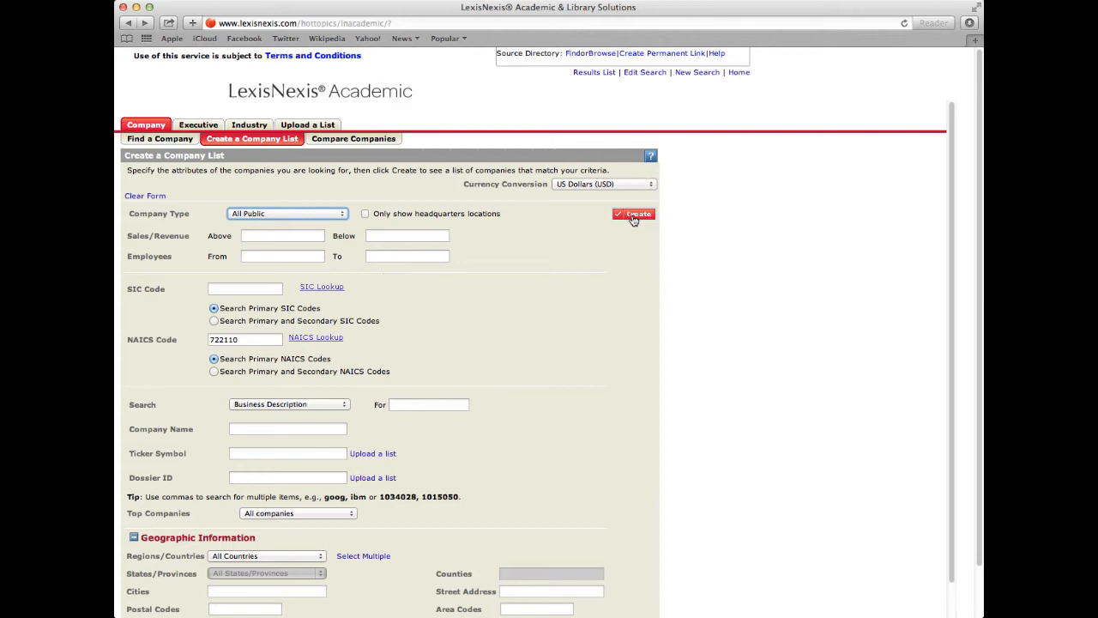
{"action": "mouse_move", "coordinate": [633, 214]}
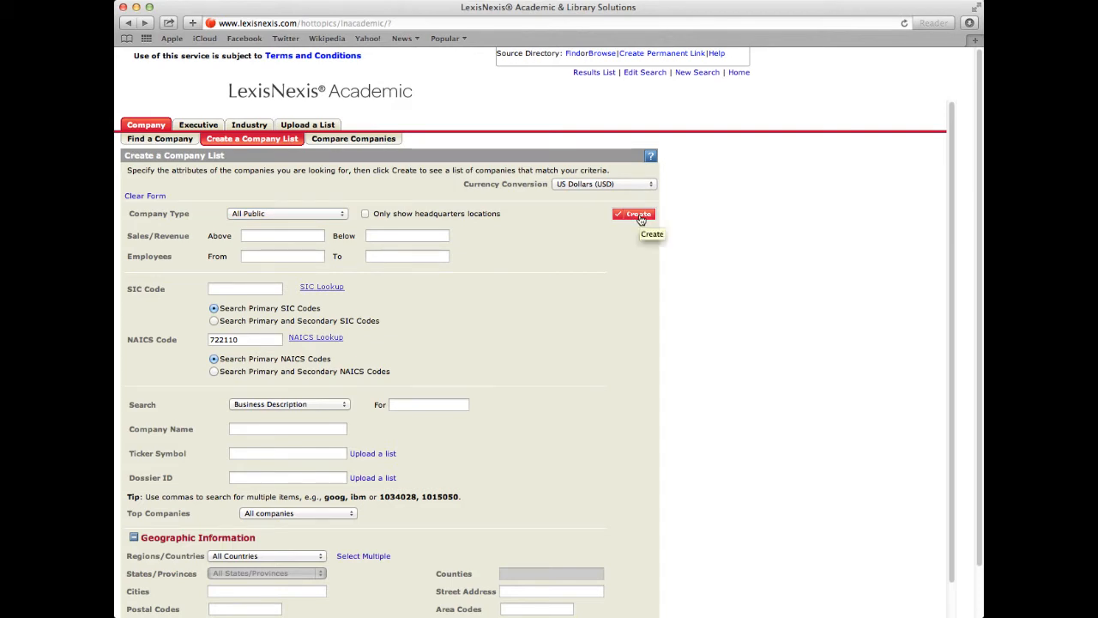
{"action": "mouse_move", "coordinate": [732, 180]}
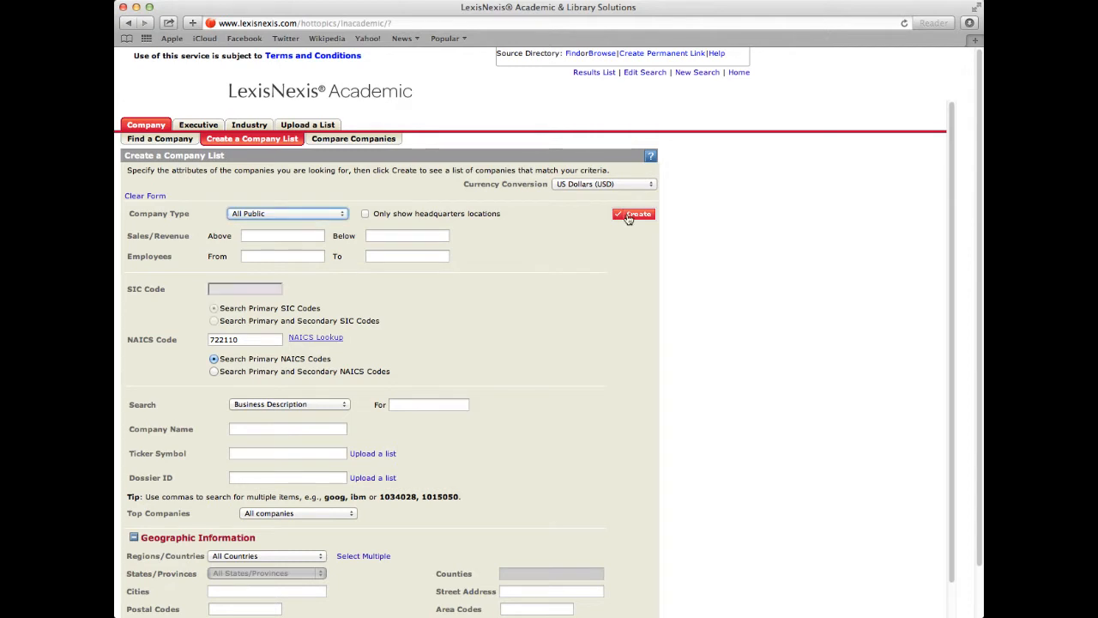
{"action": "left_click", "coordinate": [633, 214]}
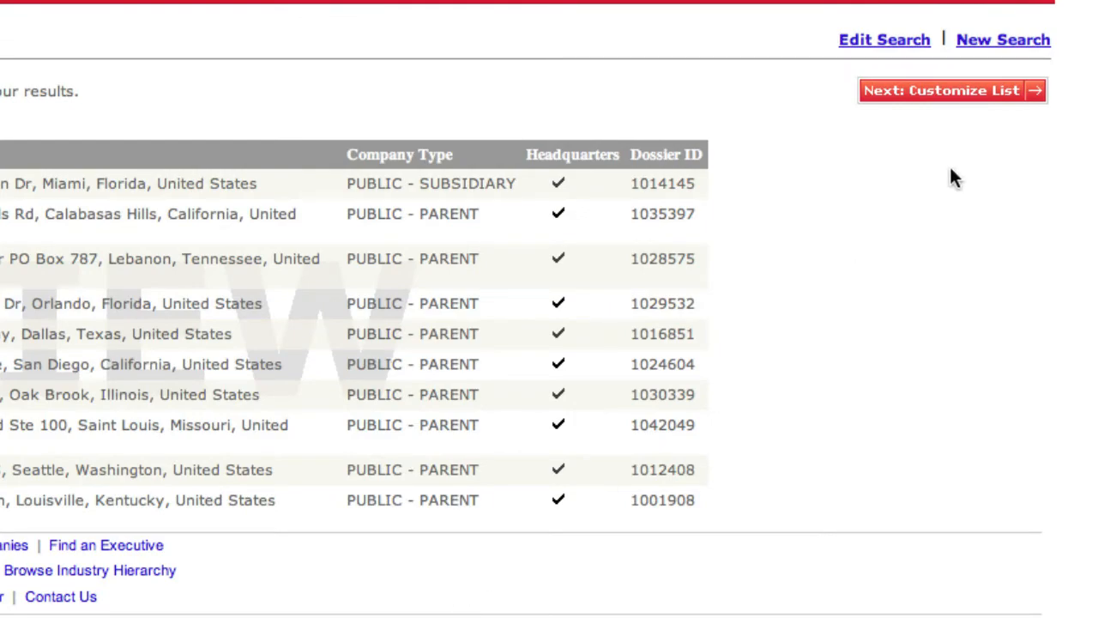
Step: Proceed to customizing the list of 142 matching public restaurant companies
{"action": "left_click", "coordinate": [952, 91]}
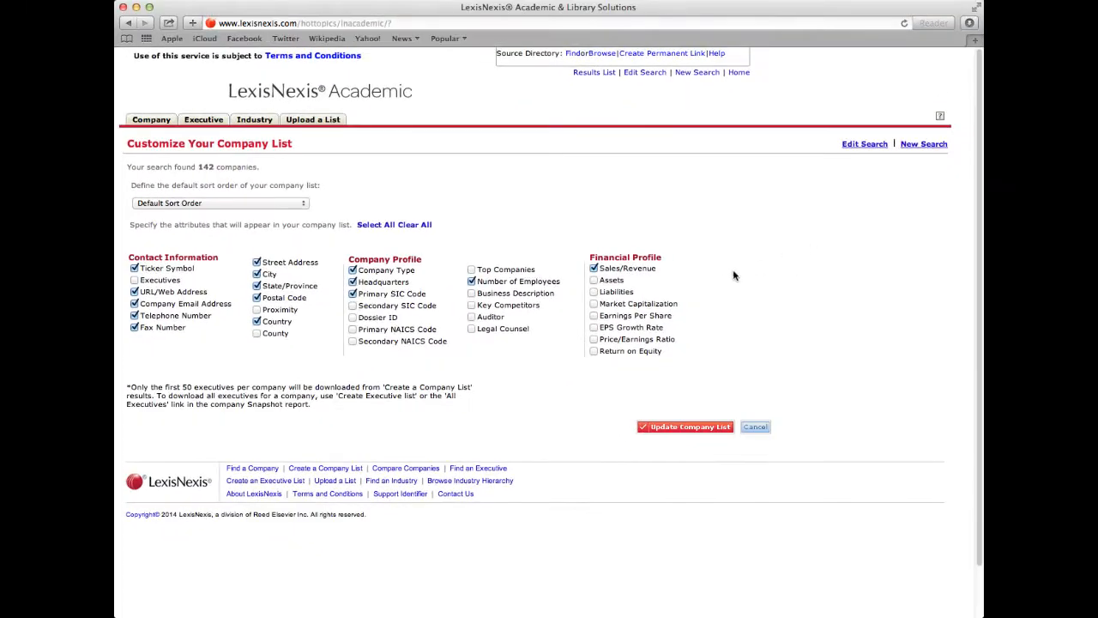
{"action": "mouse_move", "coordinate": [706, 295]}
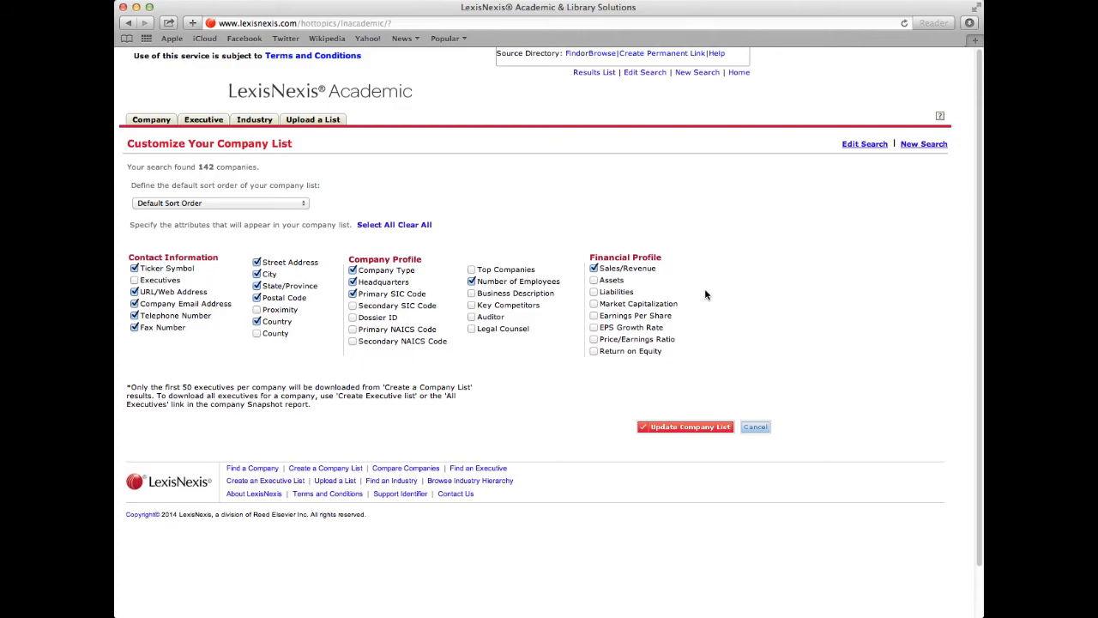
Step: Keep the default attributes and update the company list for all 142 companies
{"action": "scroll", "scroll_direction": "down", "scroll_amount": 3}
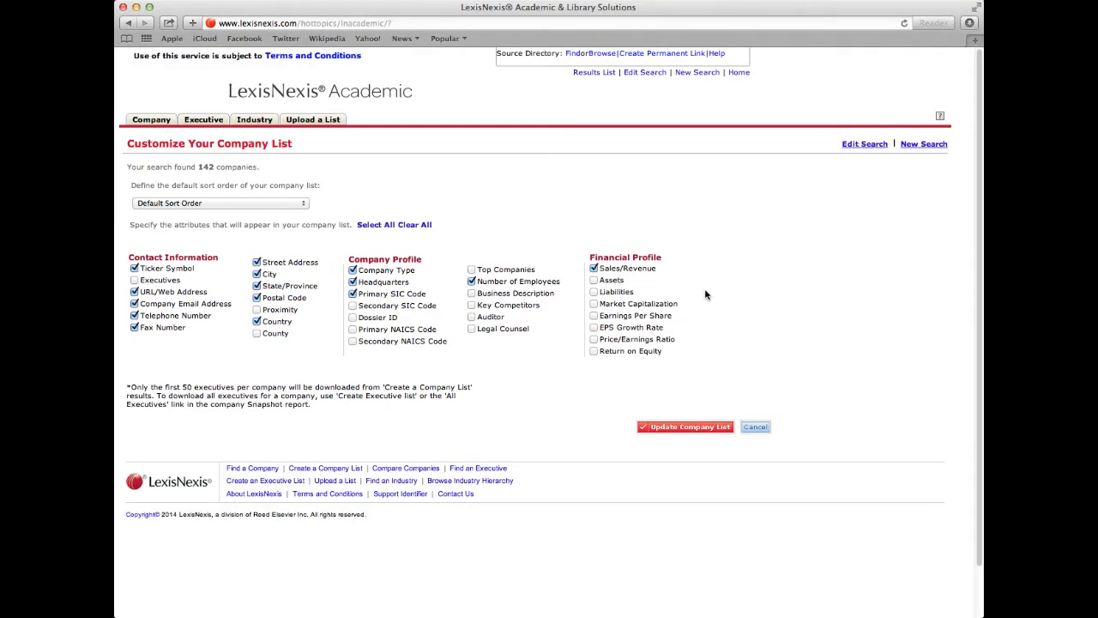
{"action": "mouse_move", "coordinate": [698, 410]}
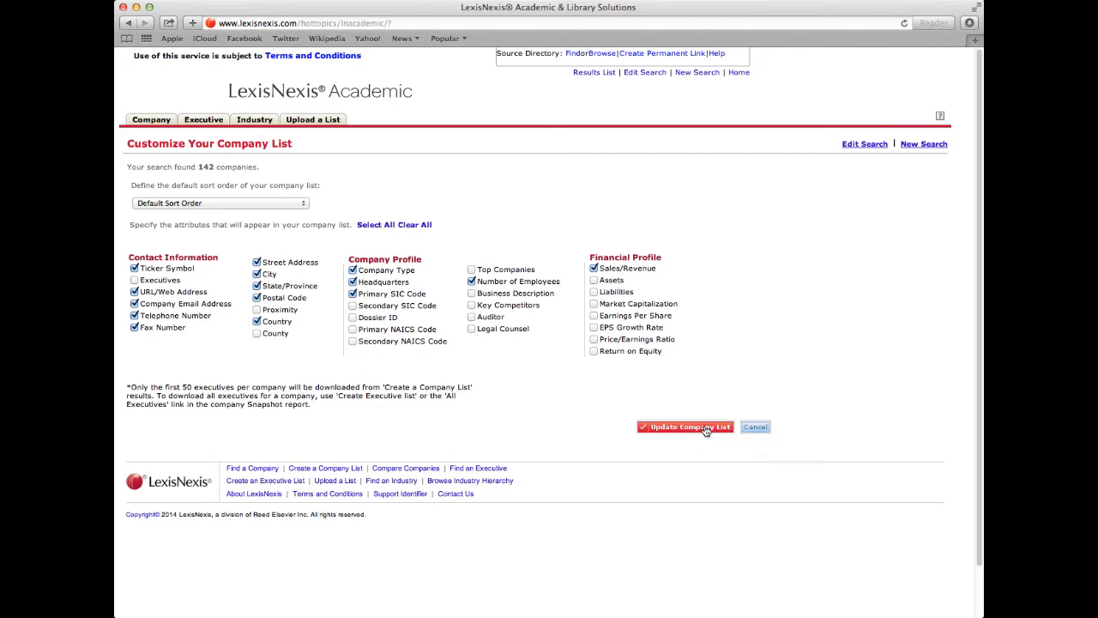
{"action": "left_click", "coordinate": [684, 426]}
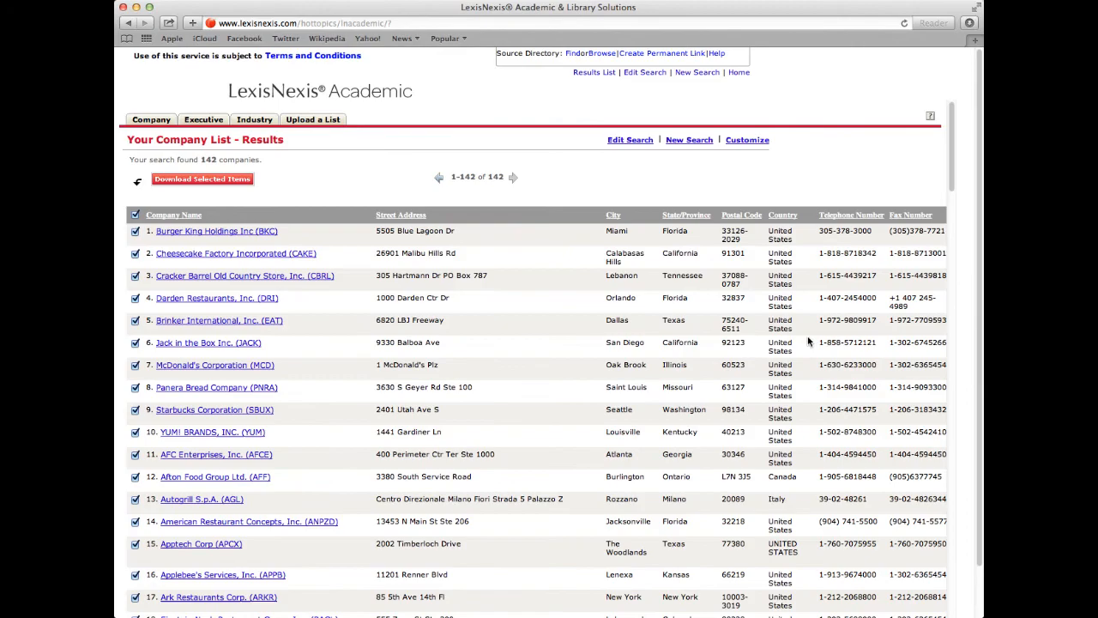
Step: Download the selected items from the 142-company results list
{"action": "scroll", "scroll_direction": "down", "scroll_amount": 3}
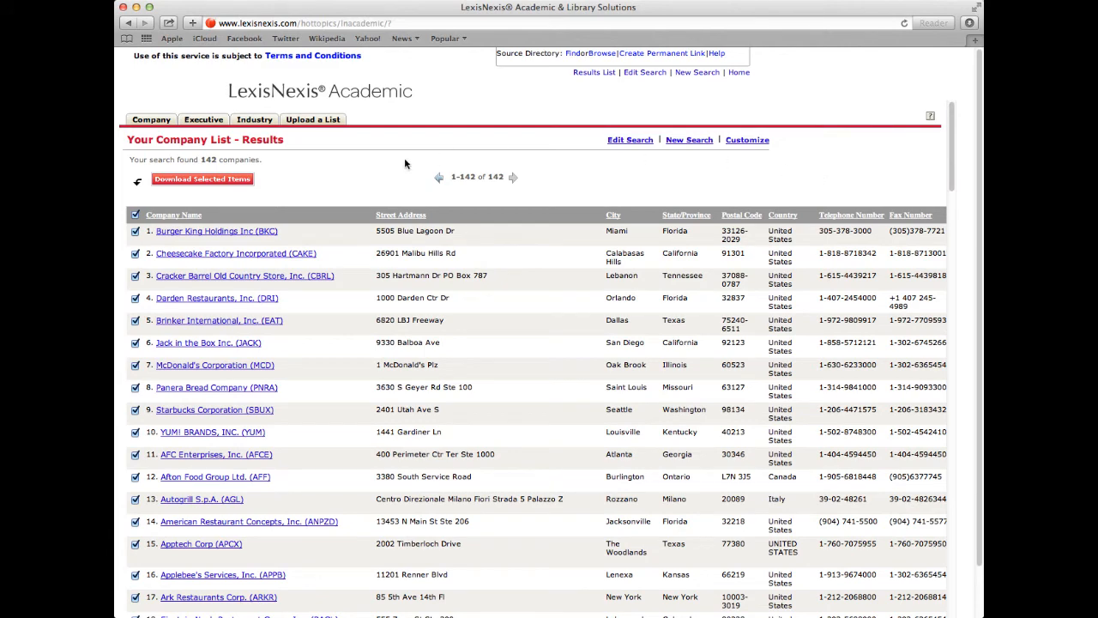
{"action": "left_click", "coordinate": [202, 178]}
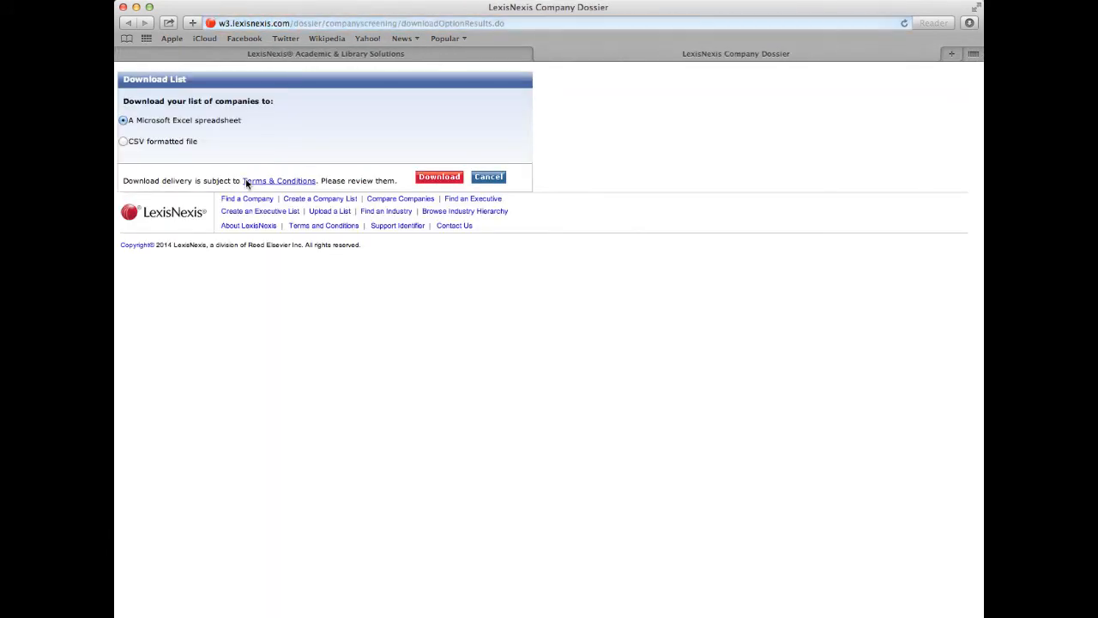